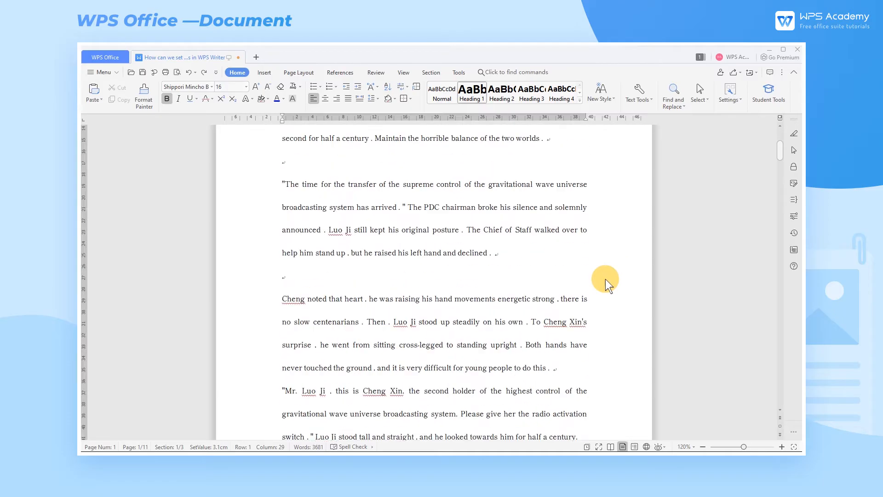
Step: Apply the Narrow margin preset (1.27 cm on every side) to the document
scroll(down, 3)
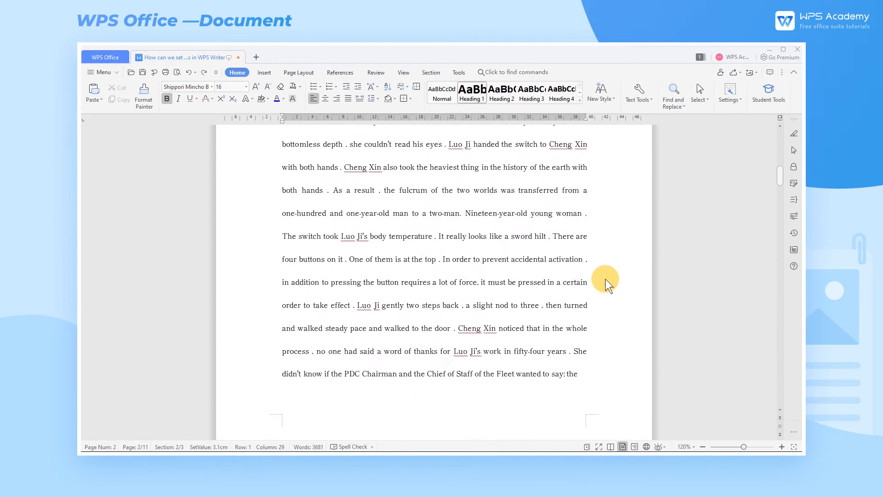
scroll(down, 3)
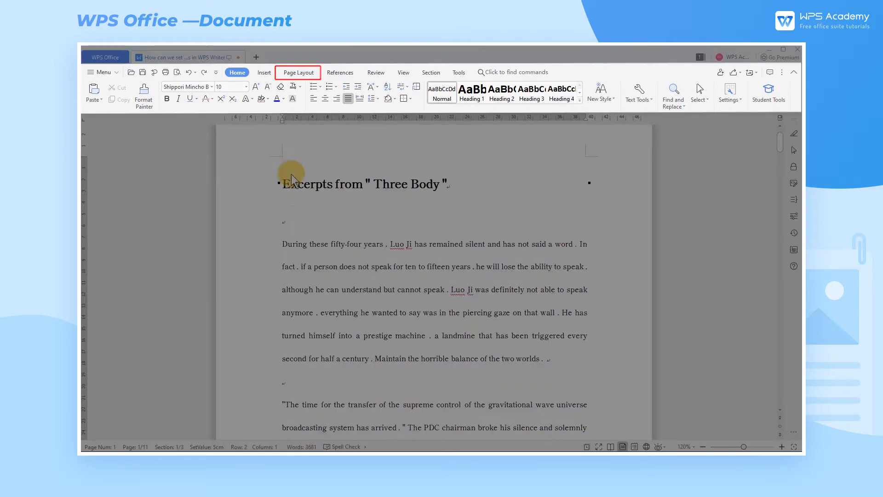
click(187, 93)
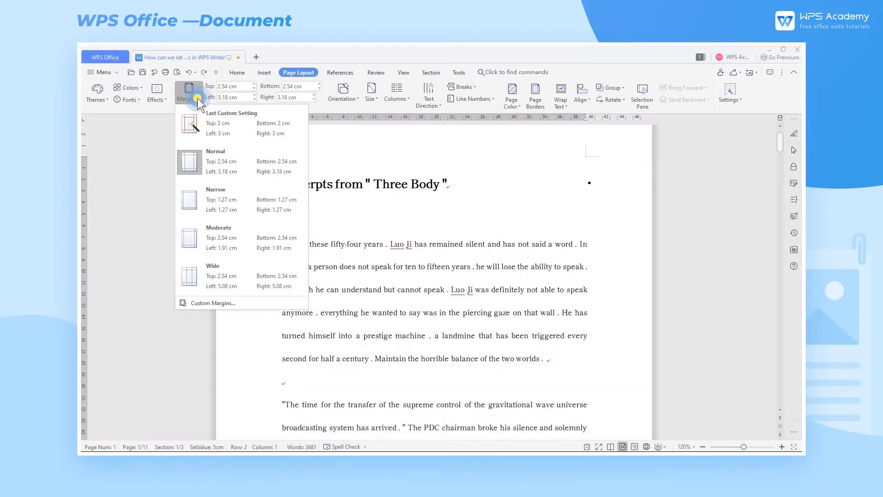
mouse_move(219, 202)
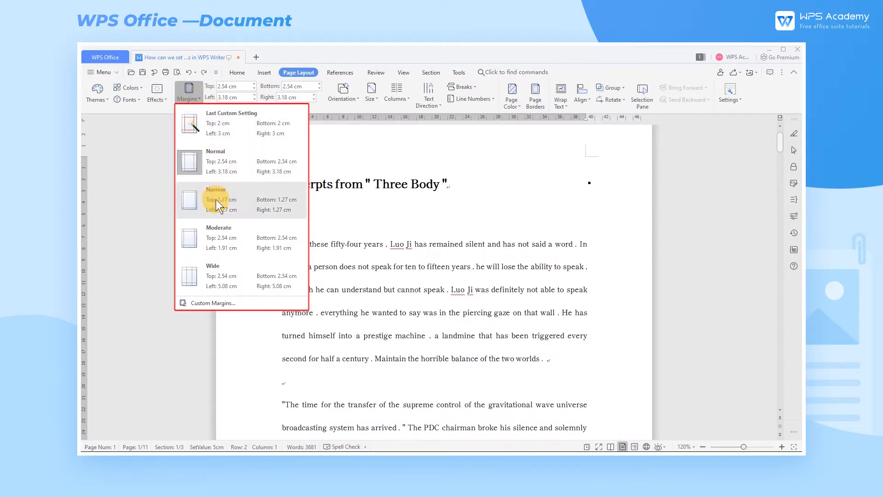
click(216, 199)
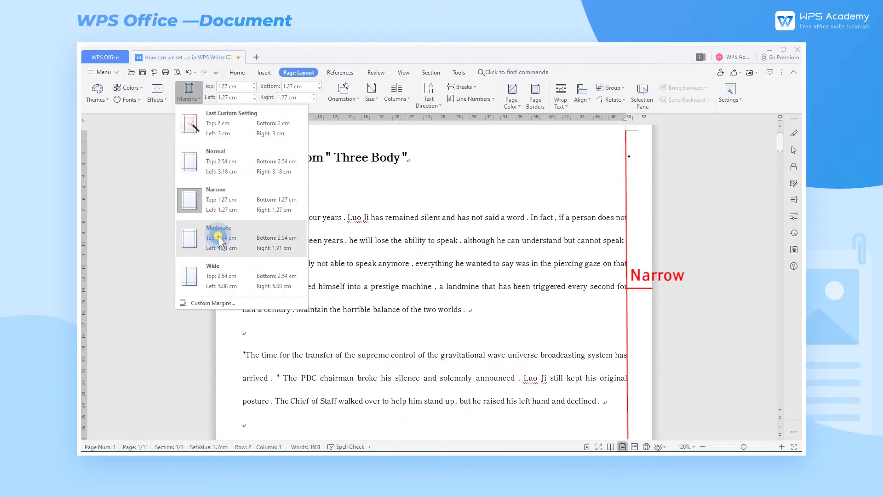
click(214, 276)
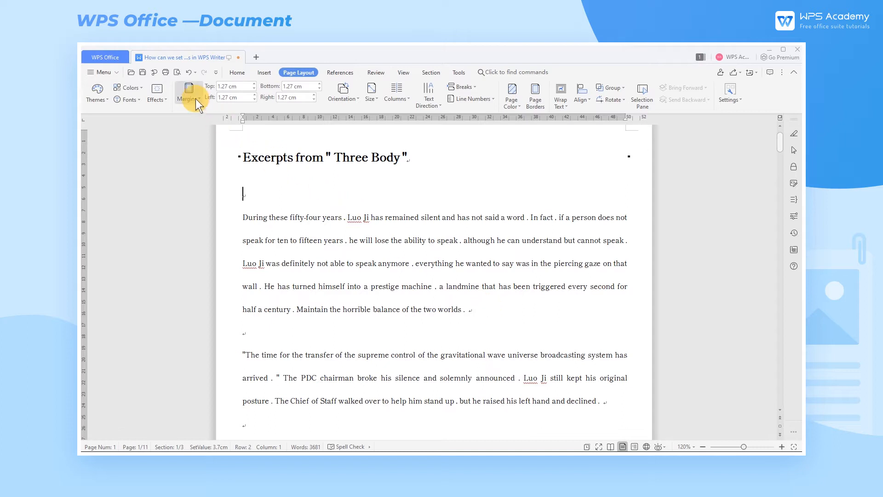
Step: In Custom Margins, set all four margins to 2 cm and choose landscape orientation
click(188, 93)
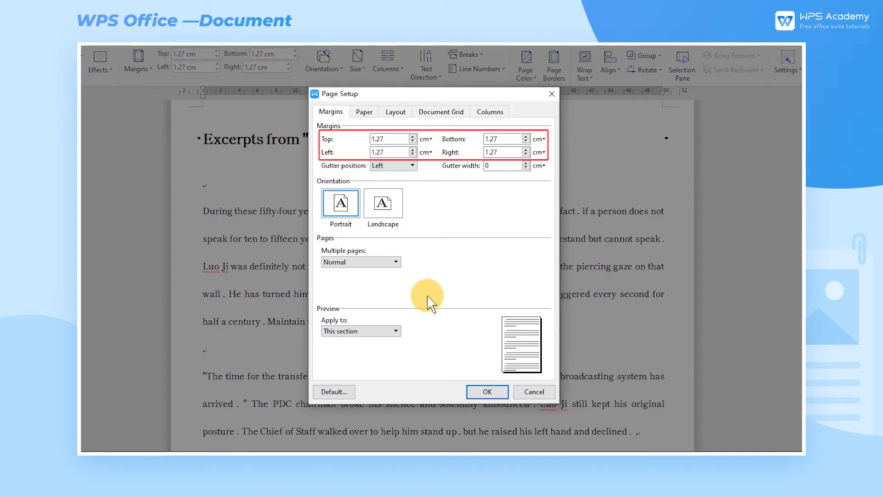
mouse_move(403, 144)
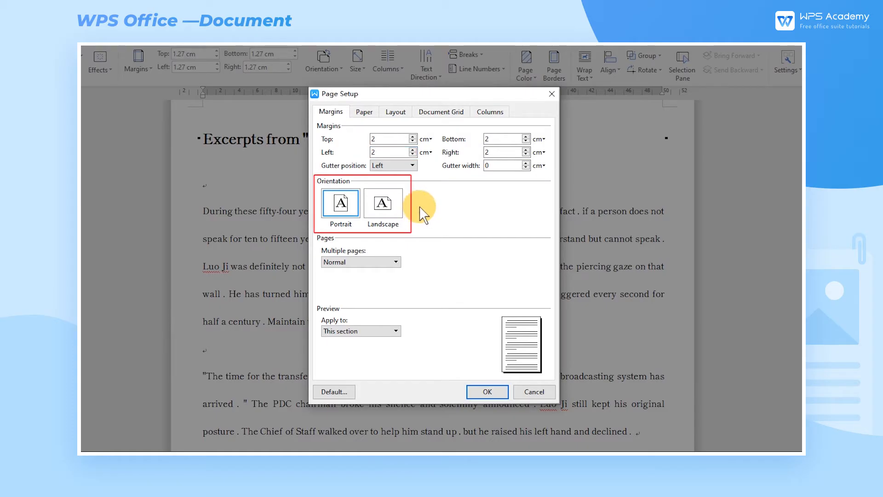
click(382, 203)
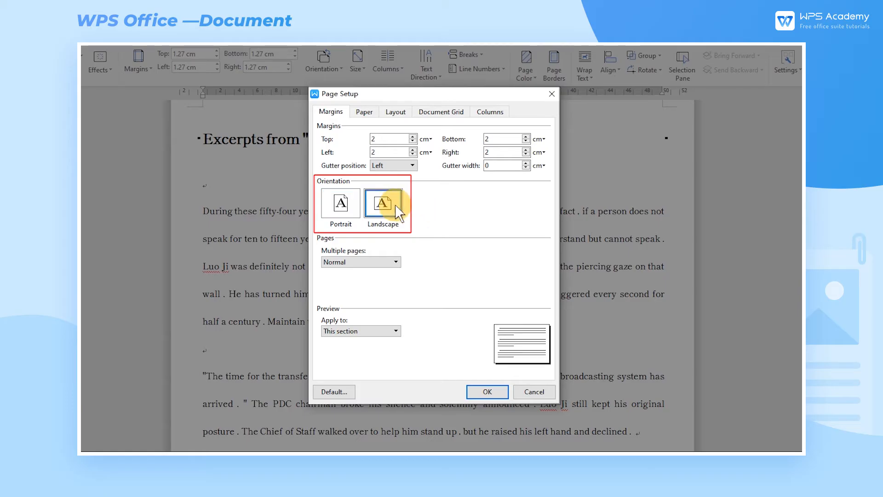
click(340, 203)
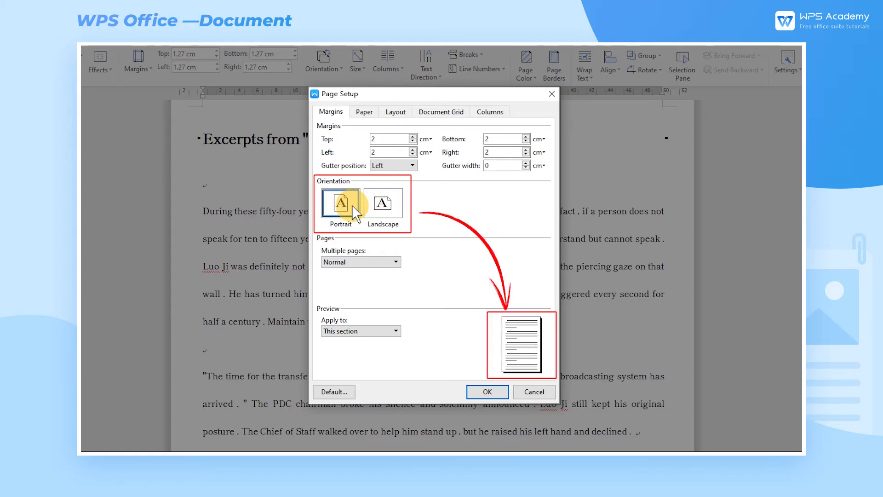
click(382, 203)
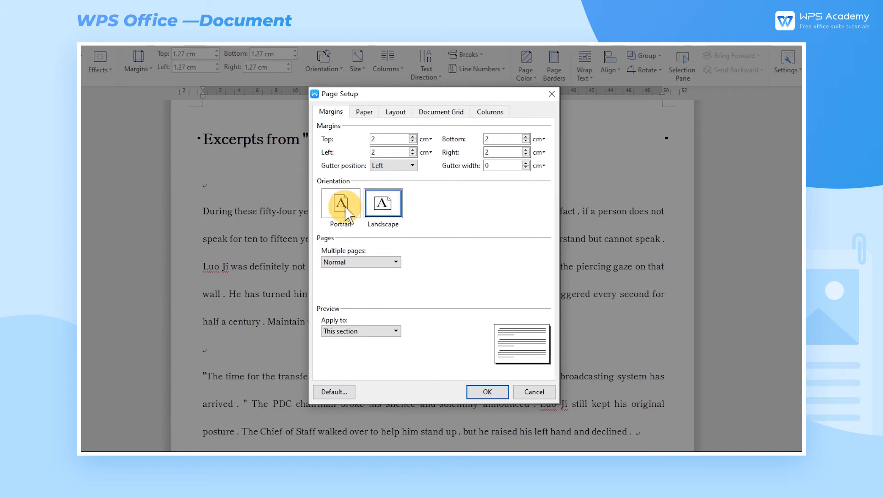
Step: Switch back to portrait, set Multiple pages to Mirror margins, and confirm
click(383, 203)
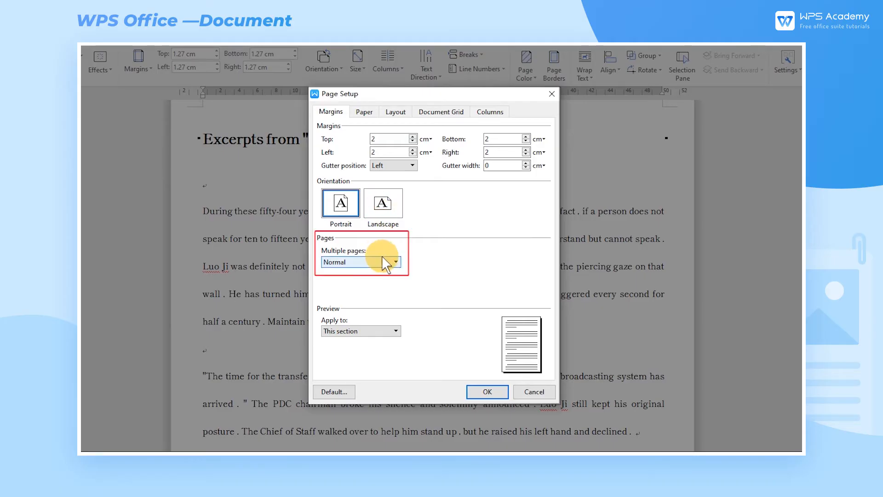
click(396, 261)
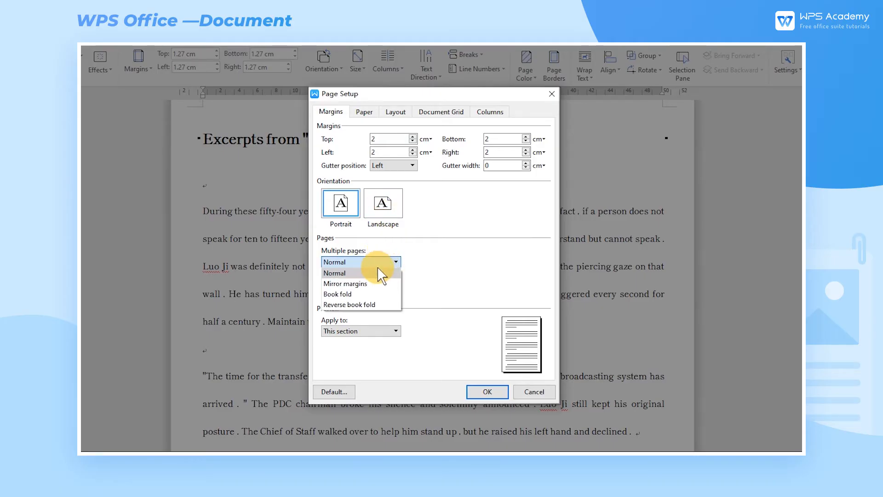
click(346, 283)
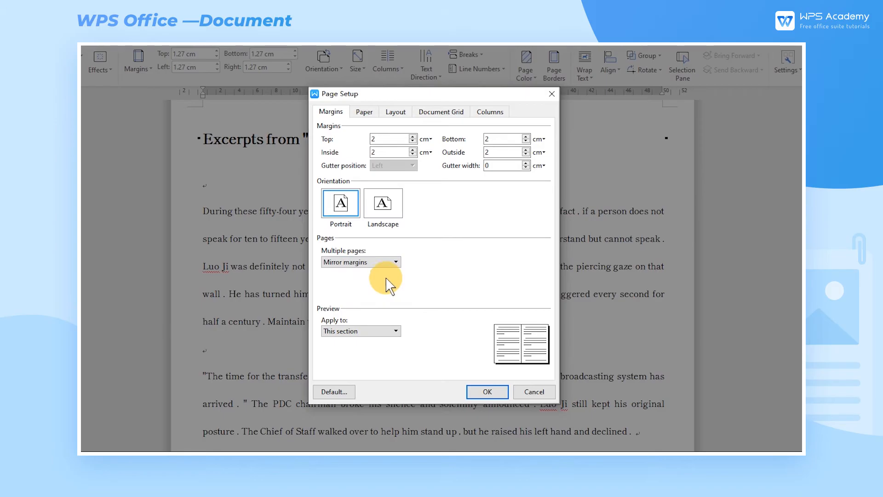
mouse_move(392, 276)
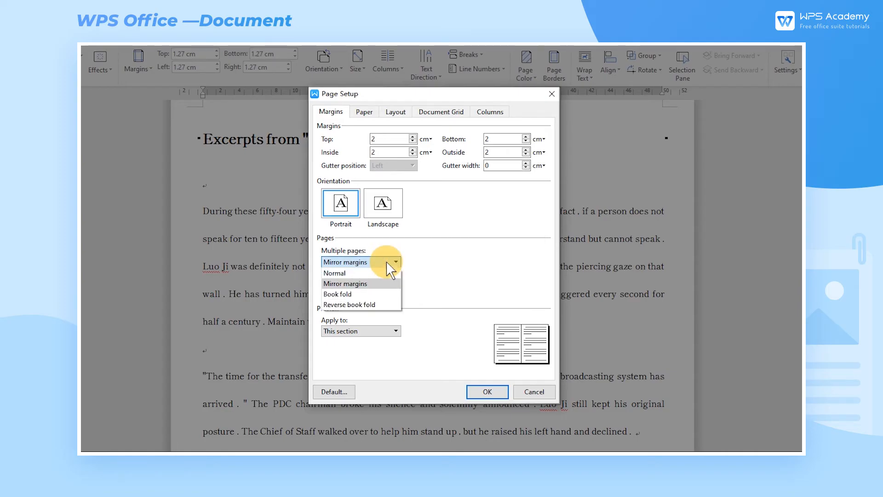
mouse_move(354, 294)
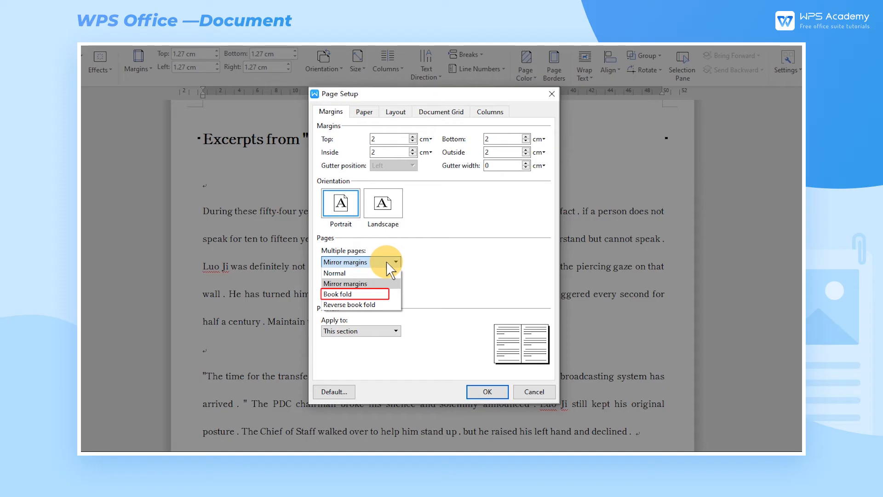
mouse_move(349, 304)
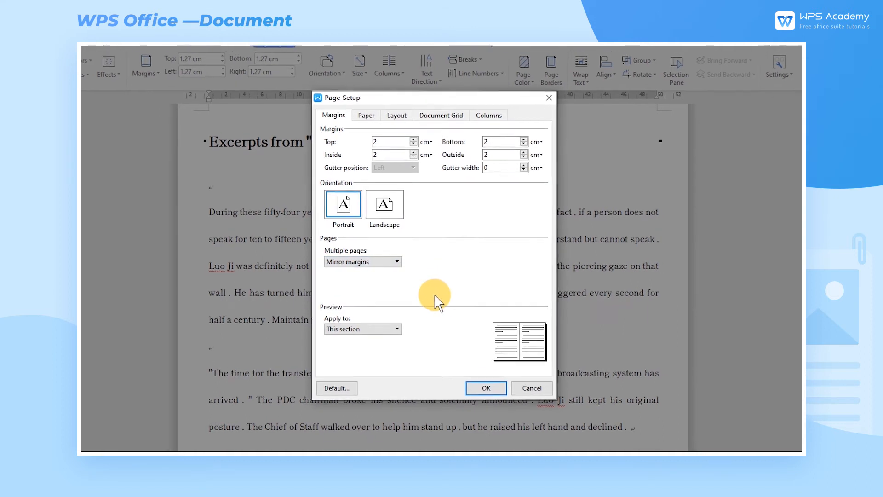
click(483, 388)
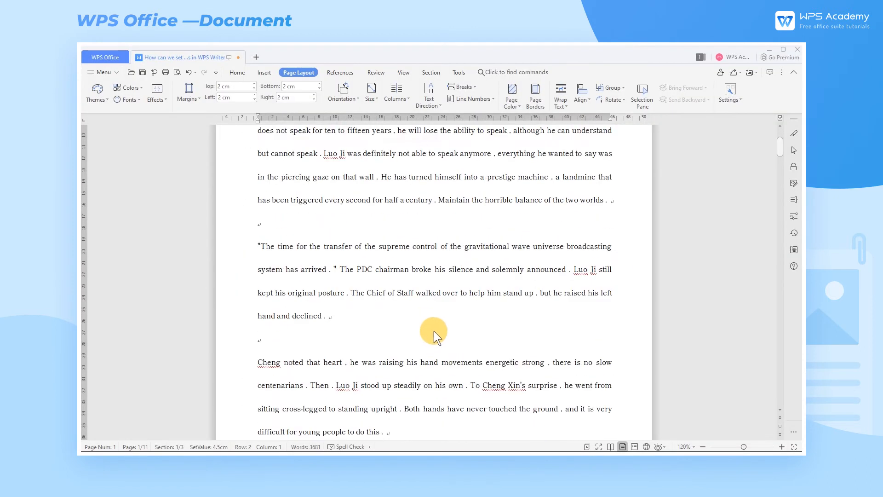
Step: Apply a landscape page setup to the selected passage at the end of page 2
scroll(down, 3)
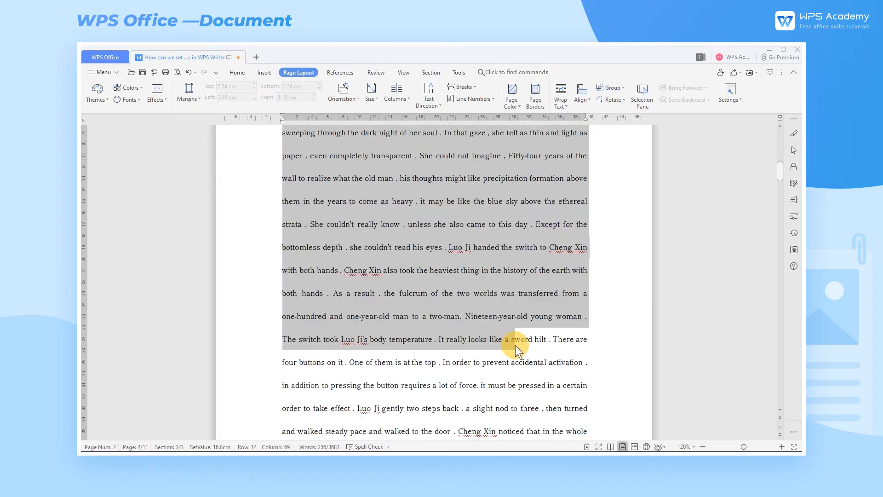
scroll(down, 3)
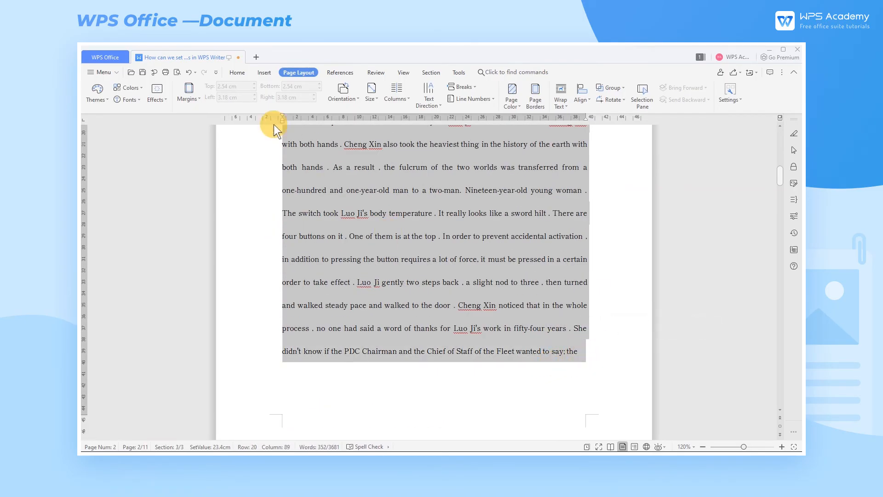
click(188, 93)
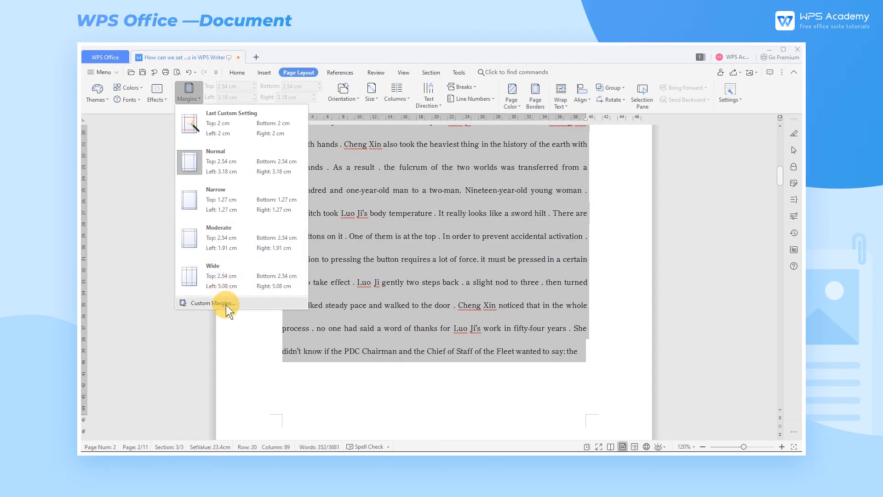
click(214, 303)
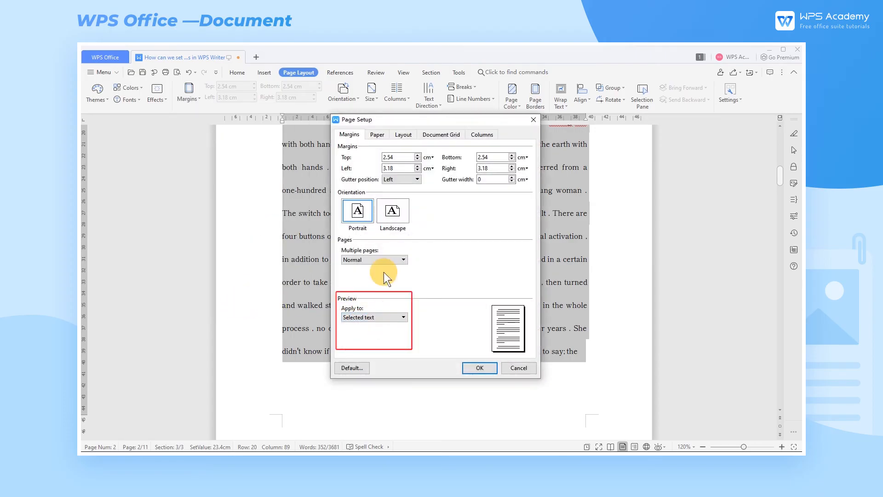
click(479, 368)
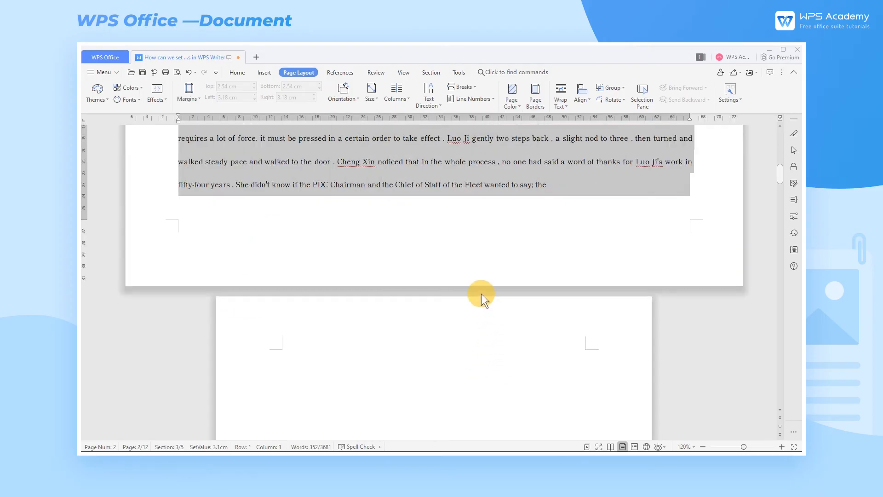
scroll(down, 3)
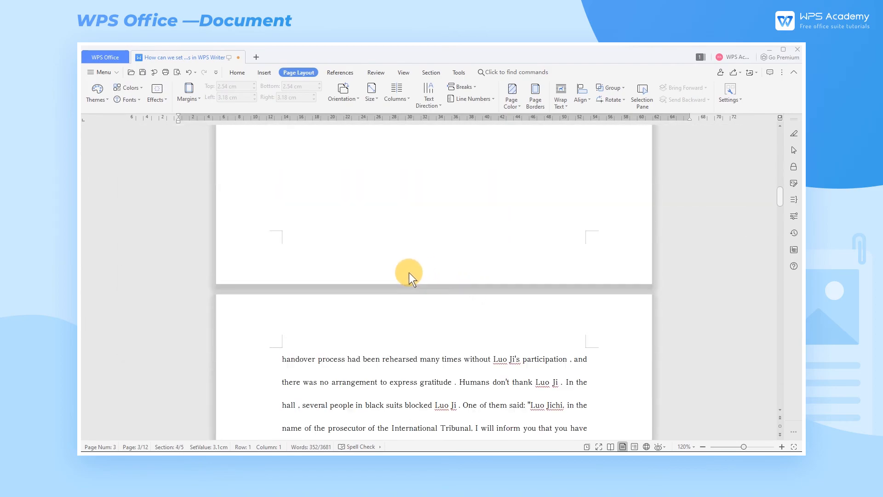
scroll(down, 3)
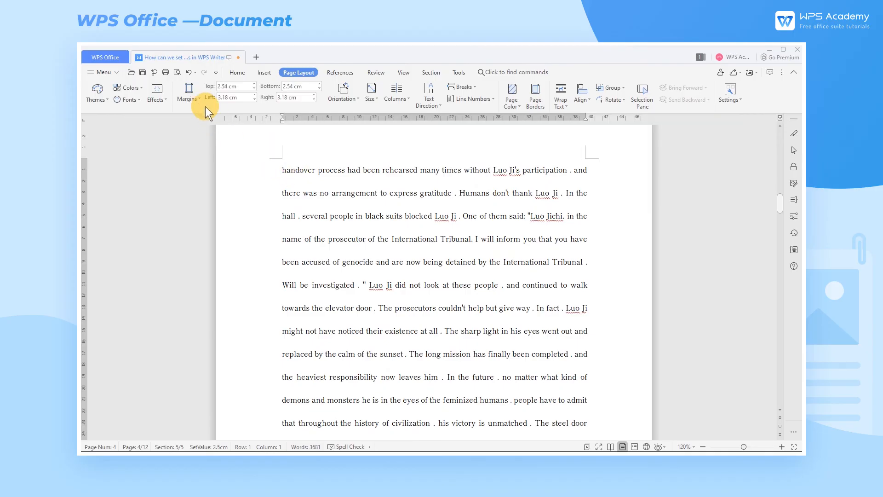
Step: Set landscape orientation from this point forward, with 3.18 cm top/bottom and 2.54 cm sides
click(189, 93)
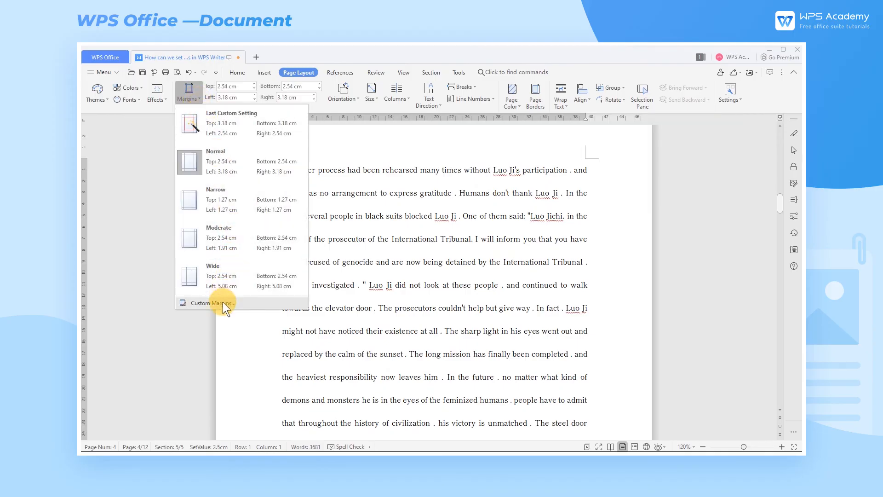
click(211, 303)
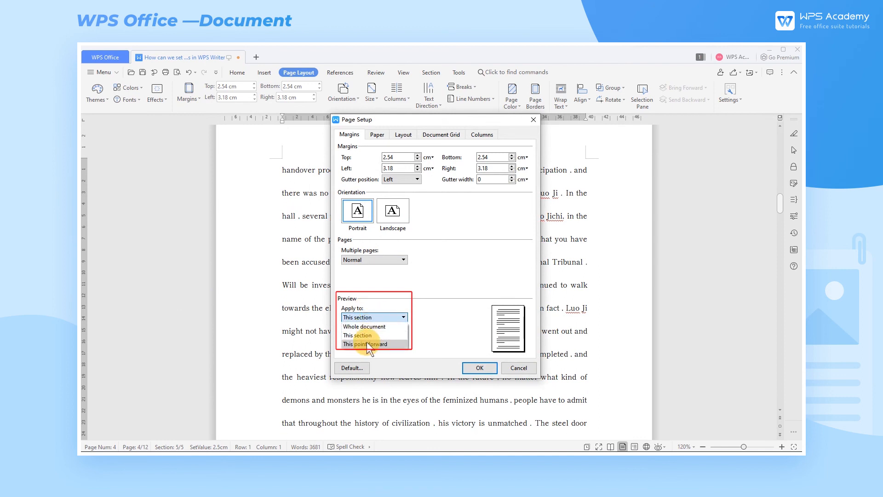
click(364, 343)
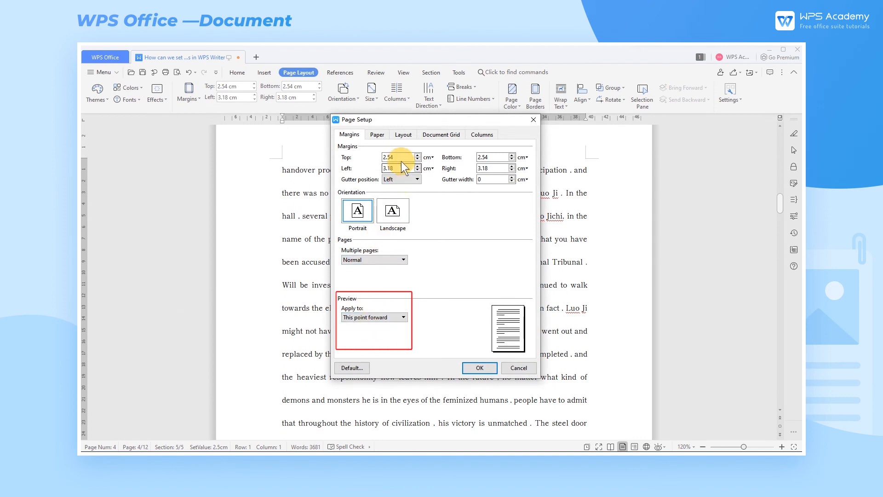
click(392, 210)
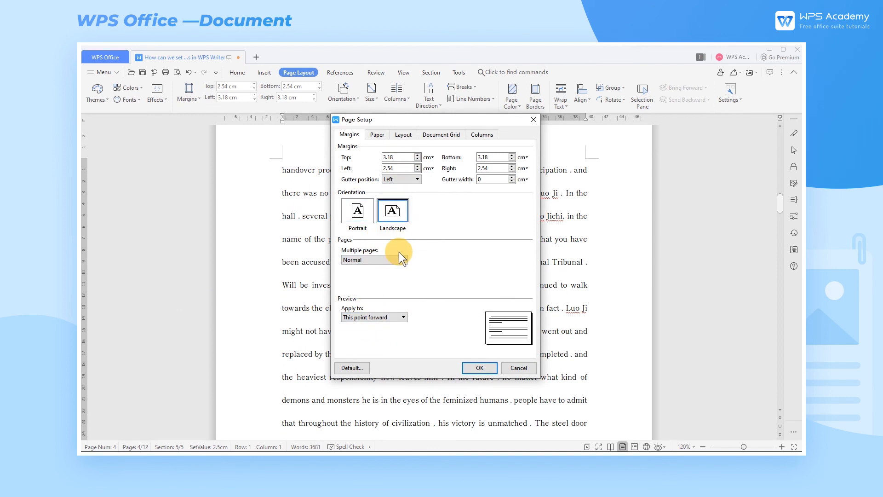
click(478, 368)
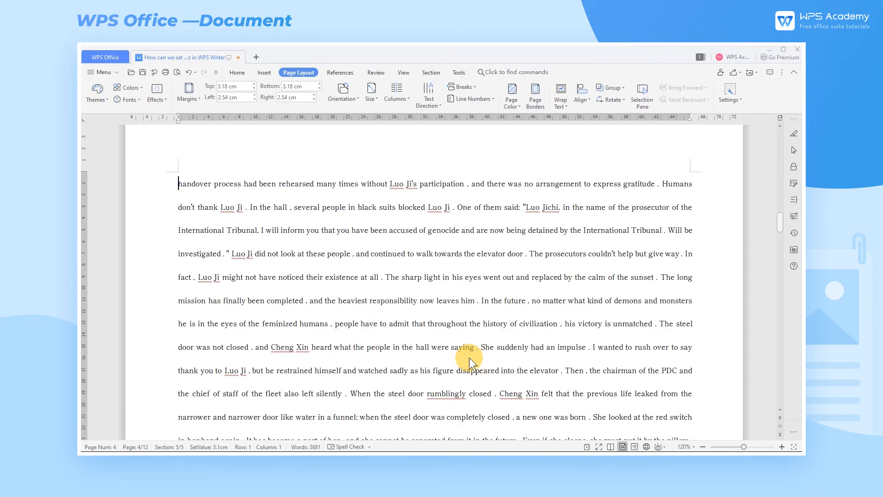
scroll(down, 3)
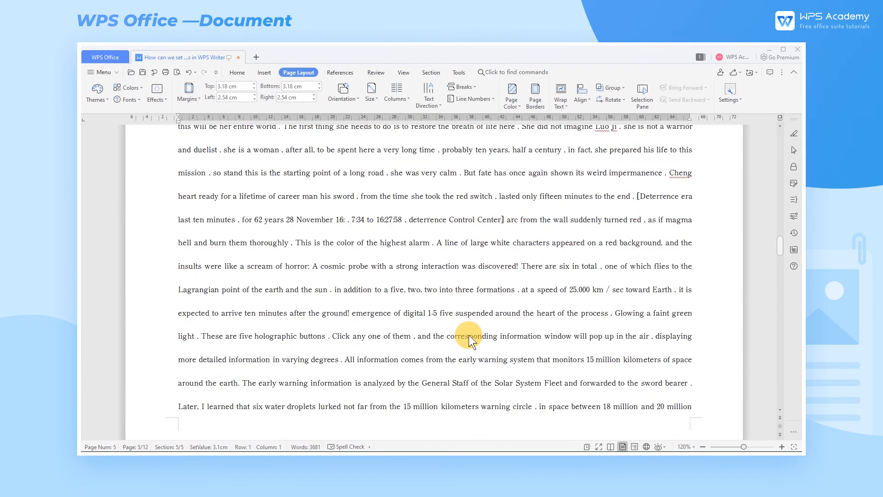